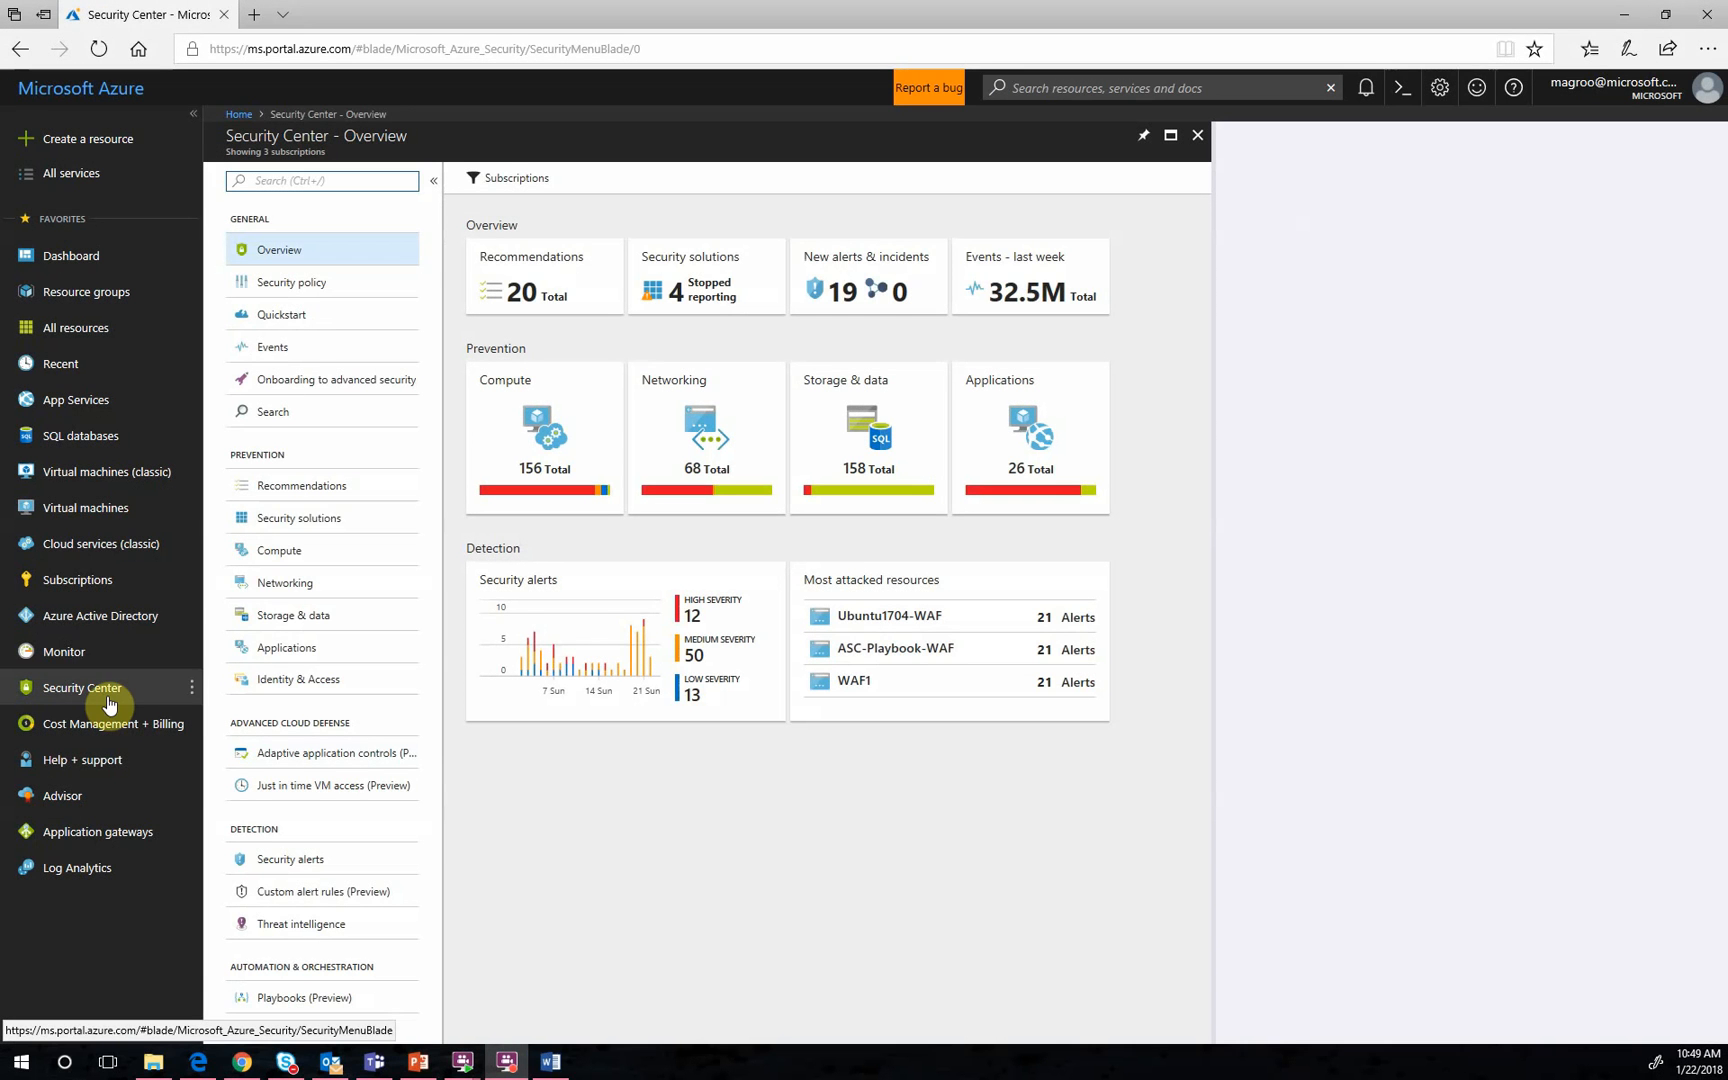
mouse_move(303, 249)
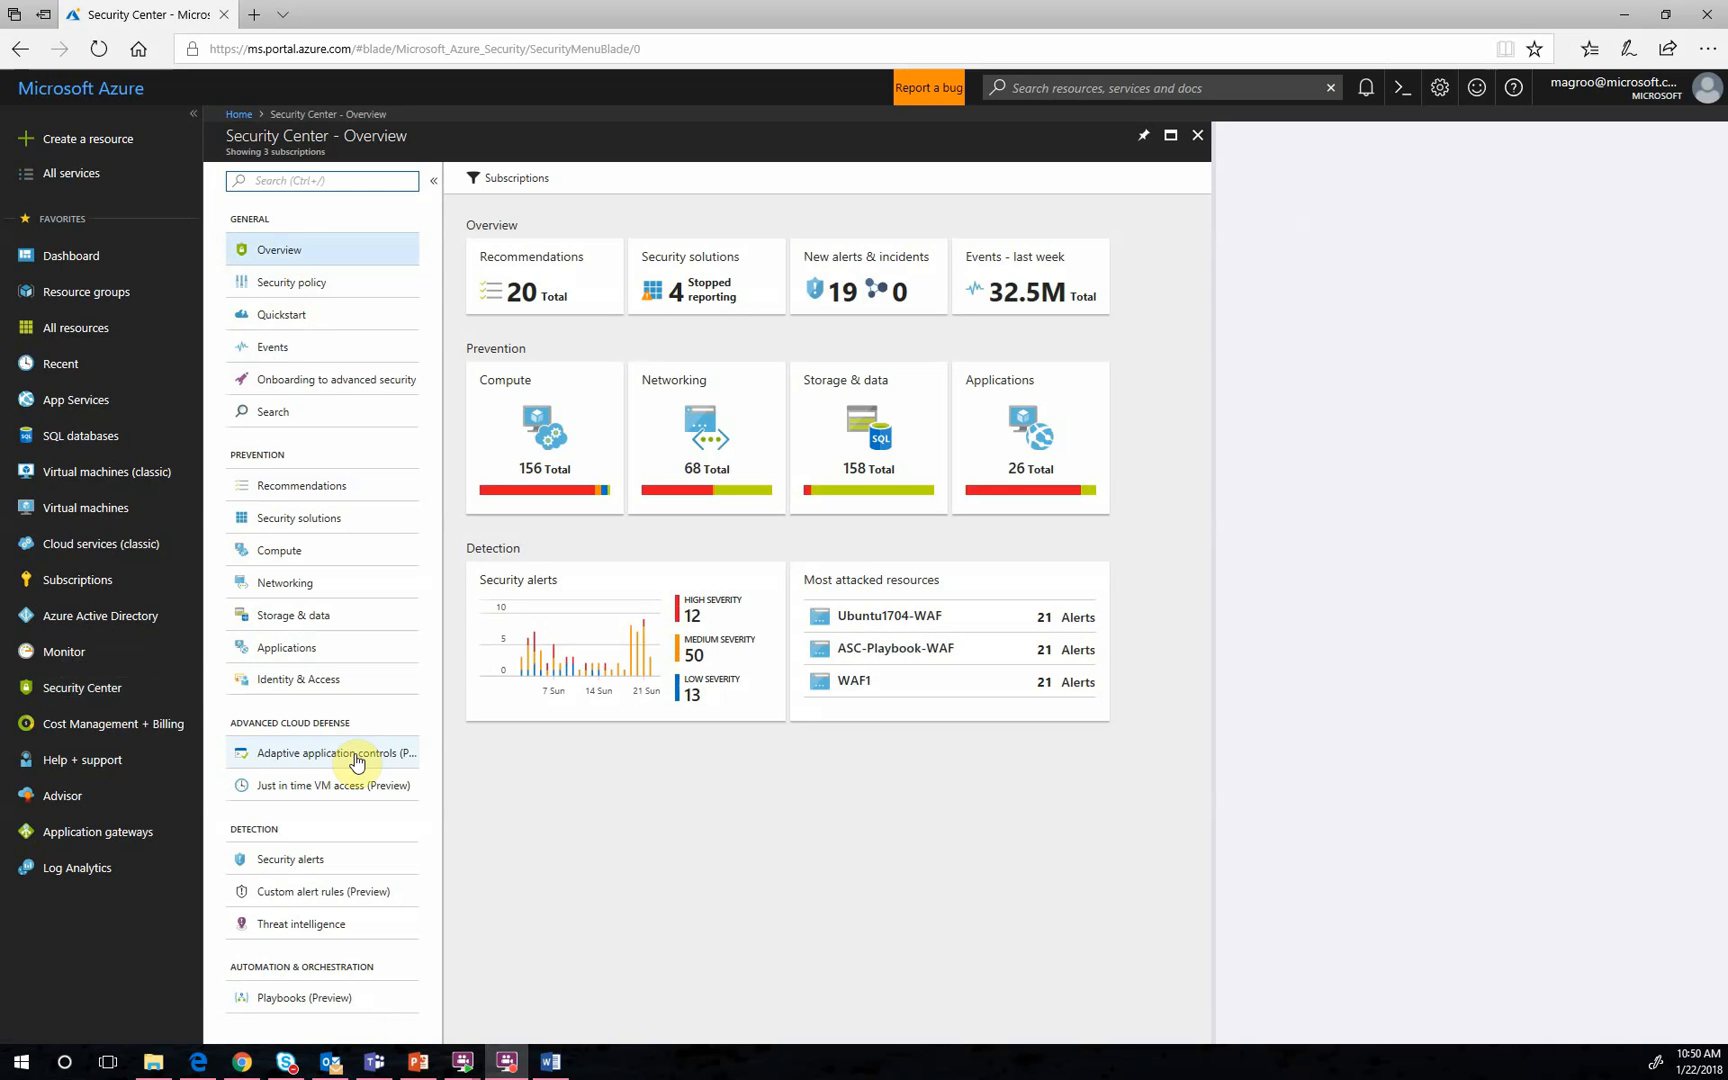
mouse_move(355, 760)
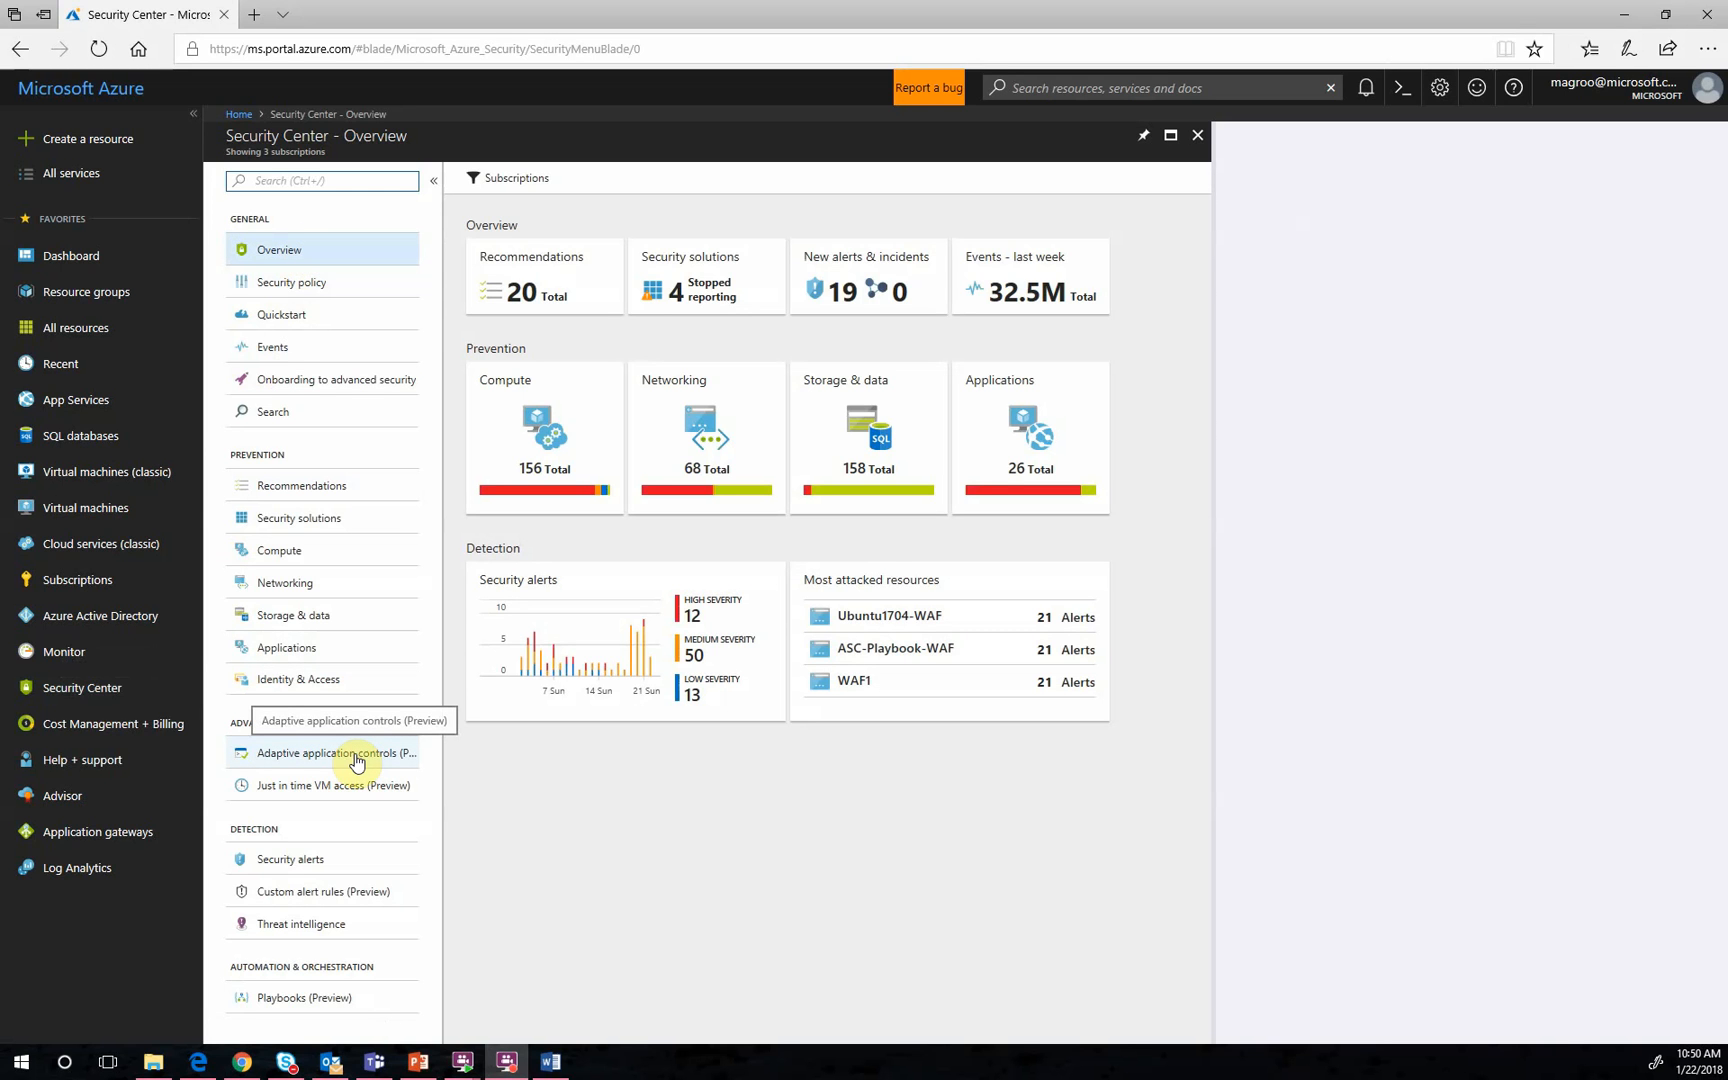
Go to Adaptive application controls (Preview) under Advanced Cloud Defense
left_click(336, 753)
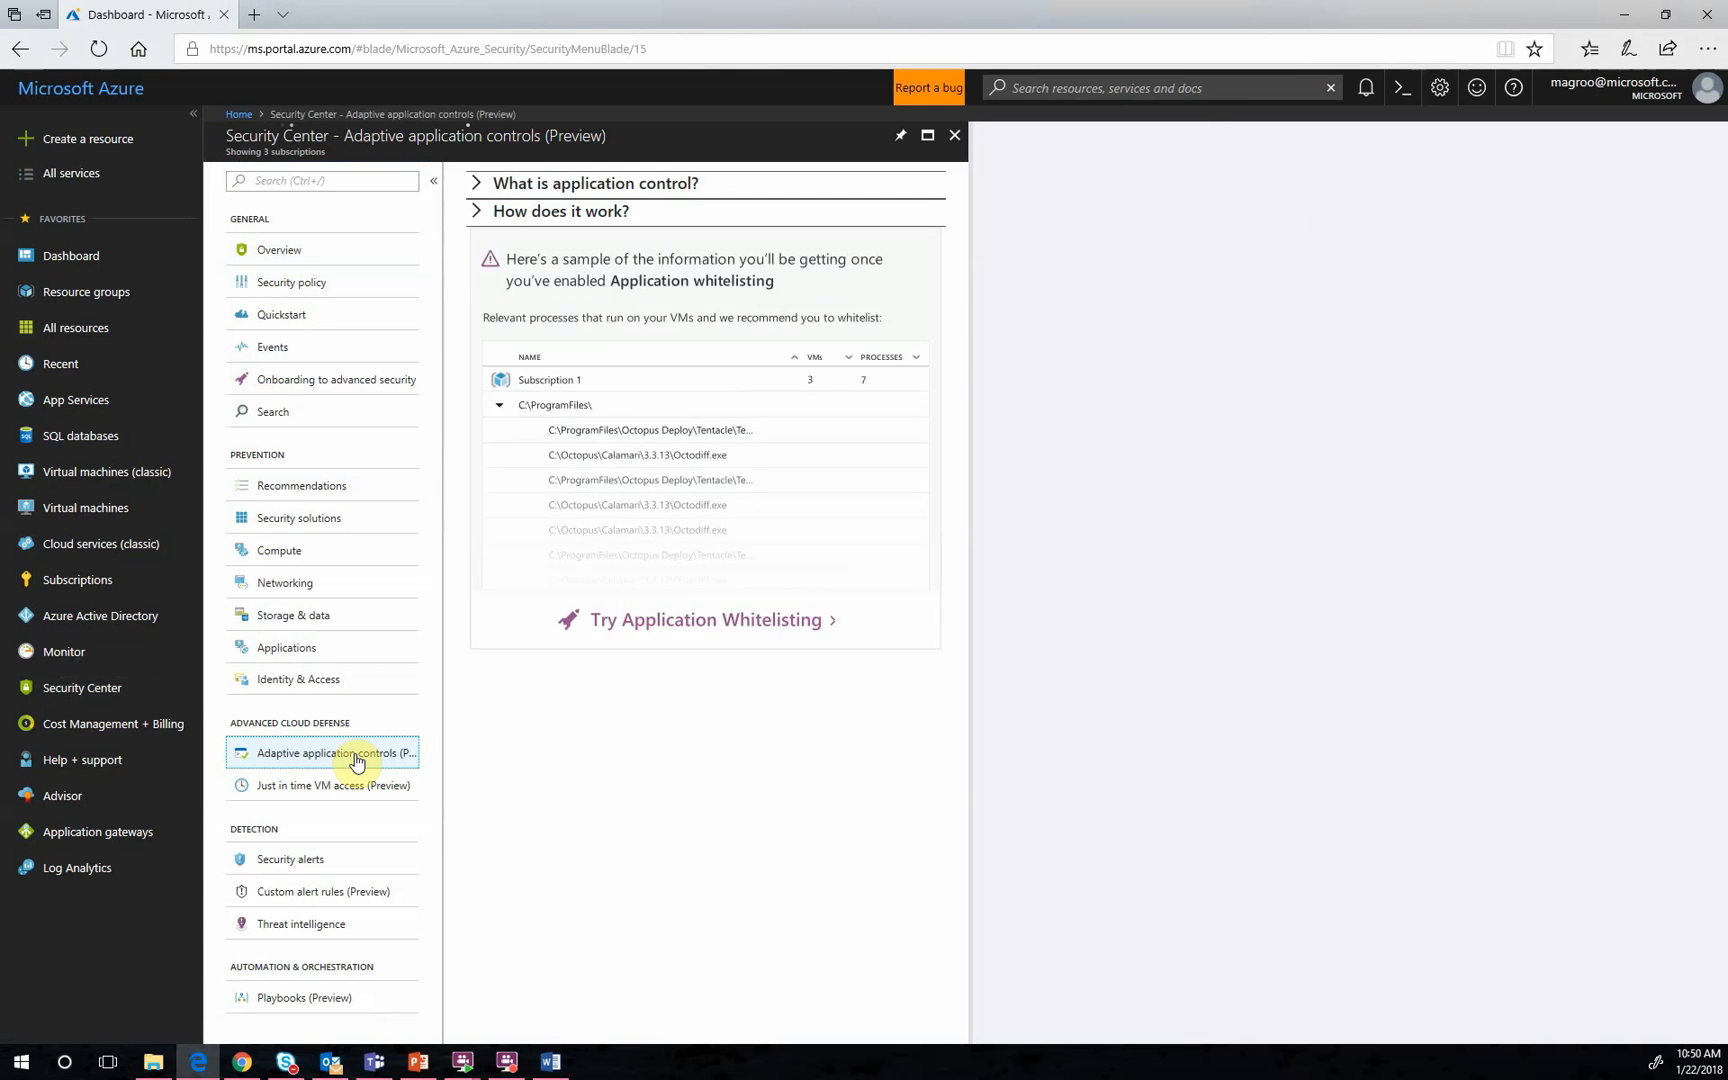
Start Try Application Whitelisting and browse the Recommended and No recommendation resource group lists
left_click(336, 753)
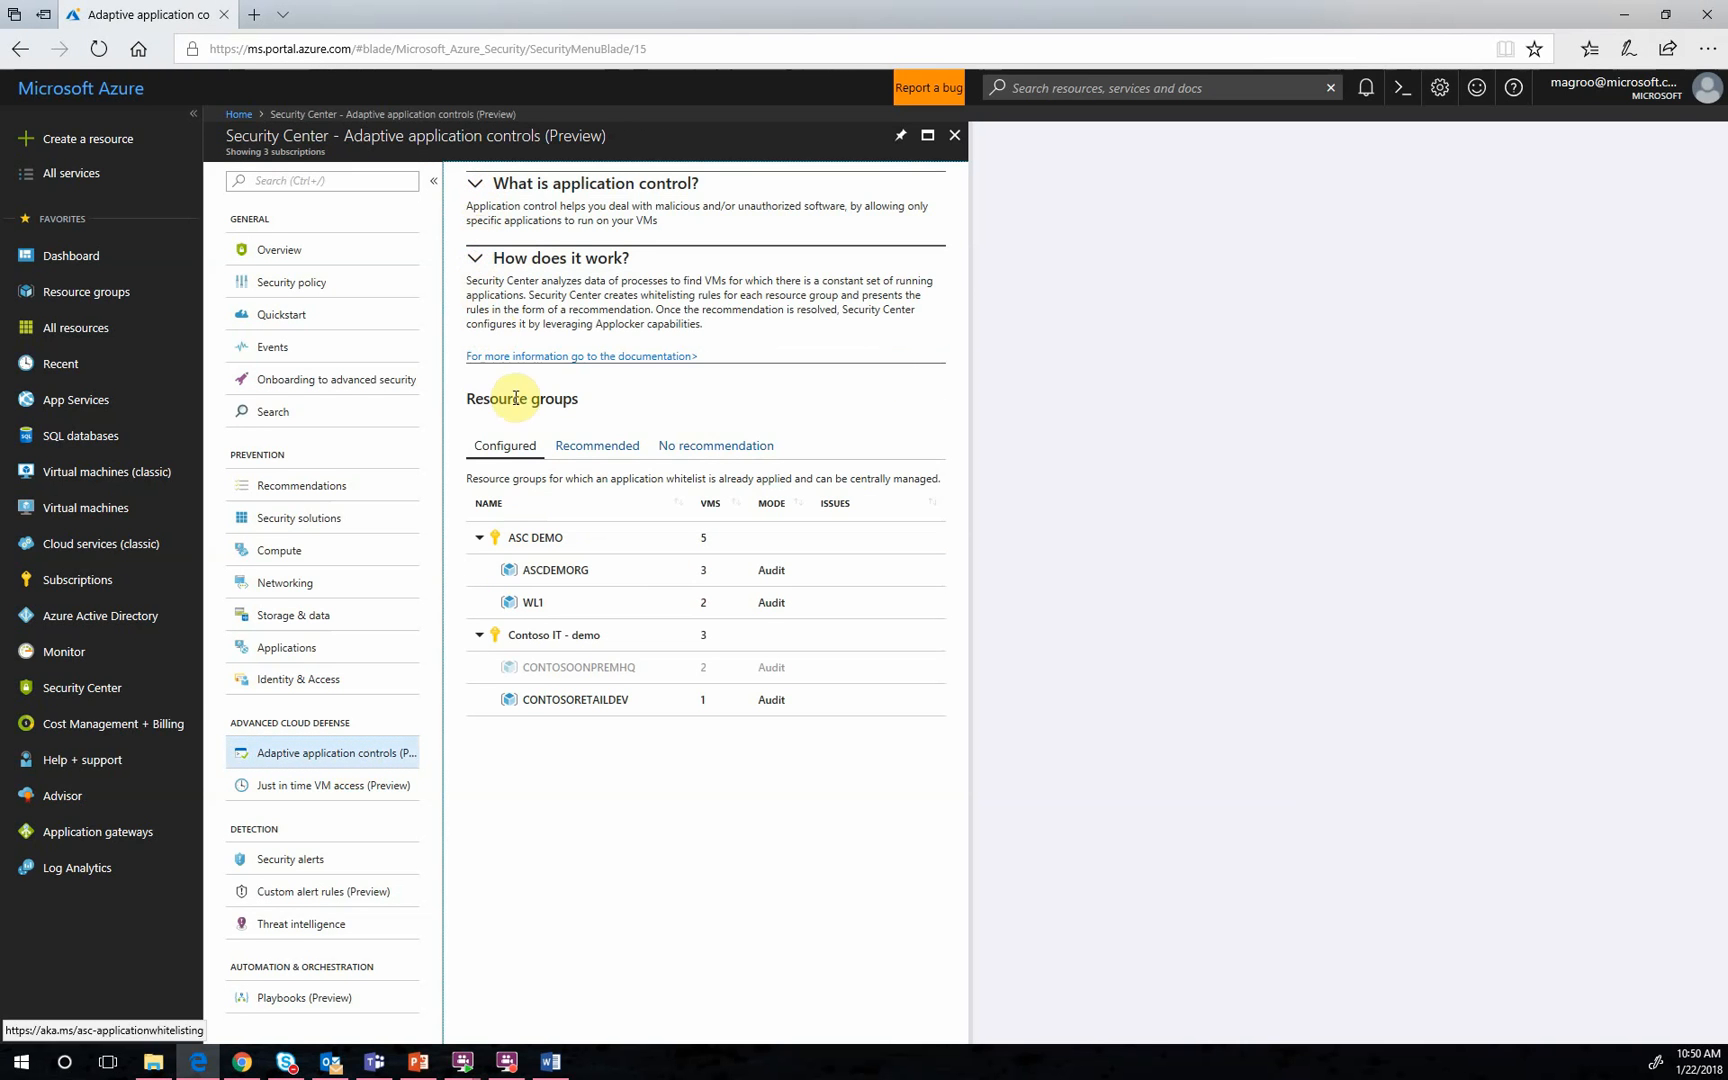
mouse_move(602, 404)
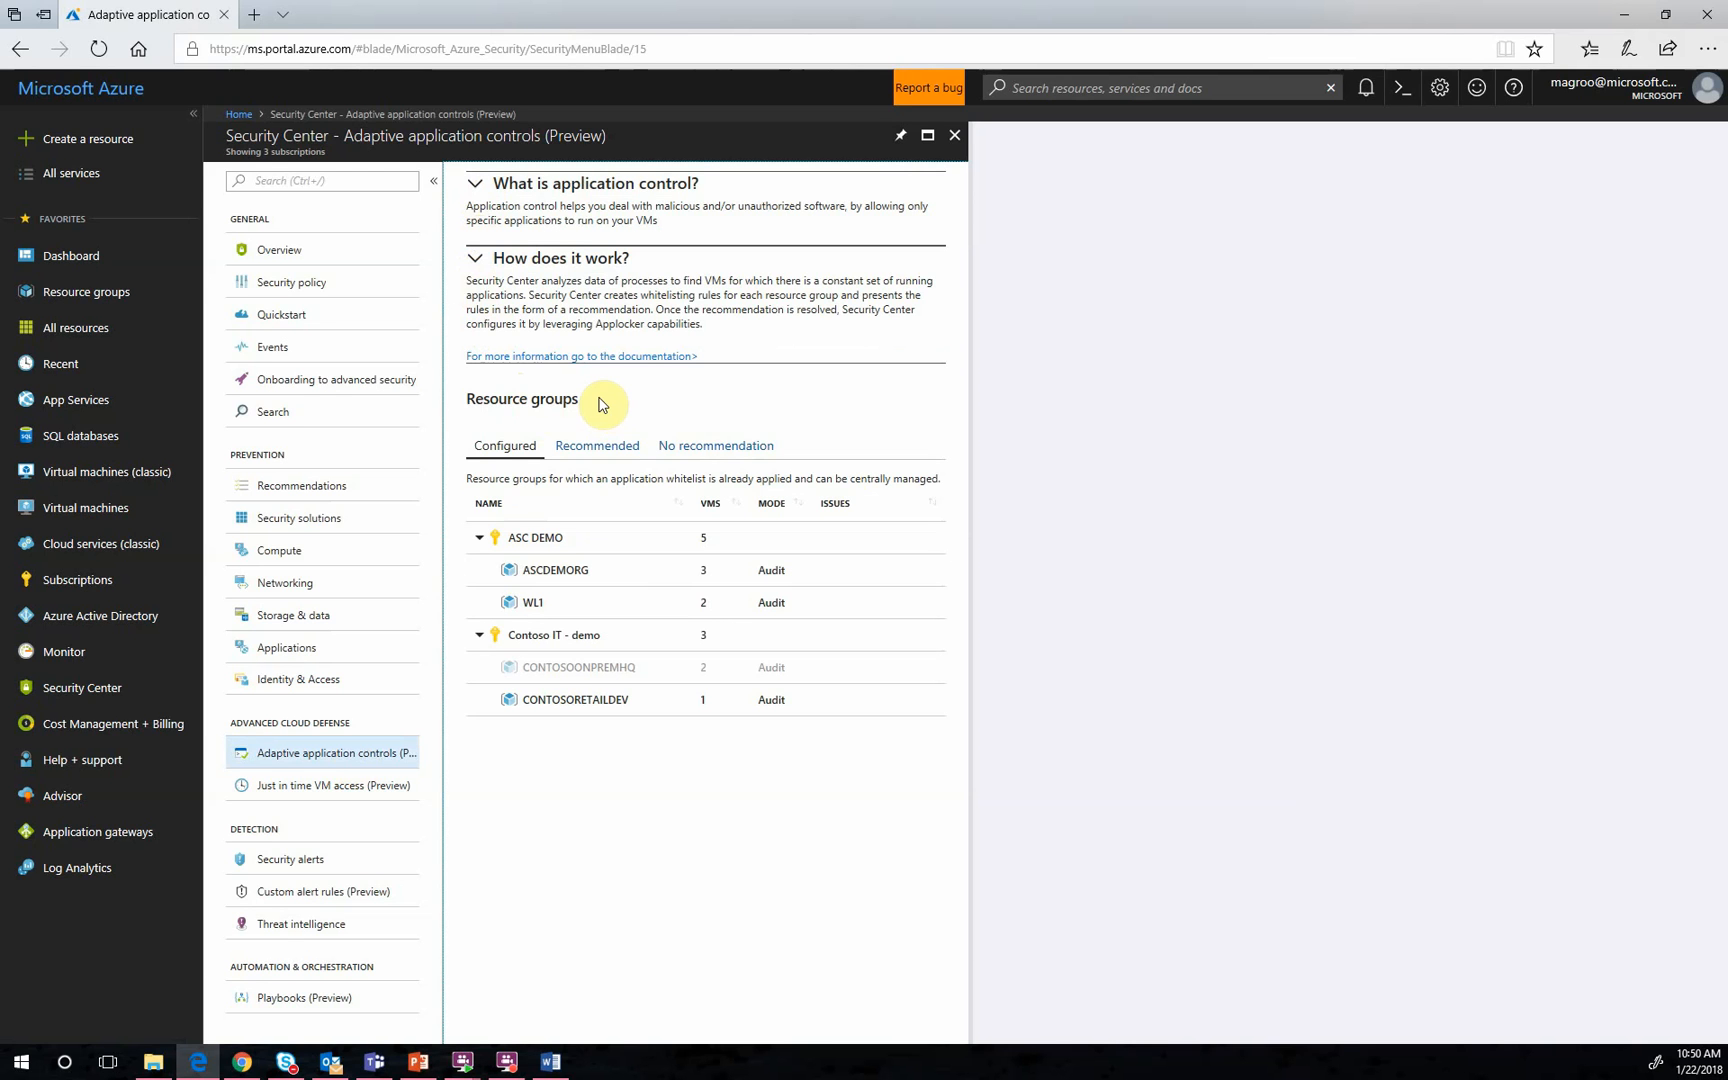
mouse_move(523, 452)
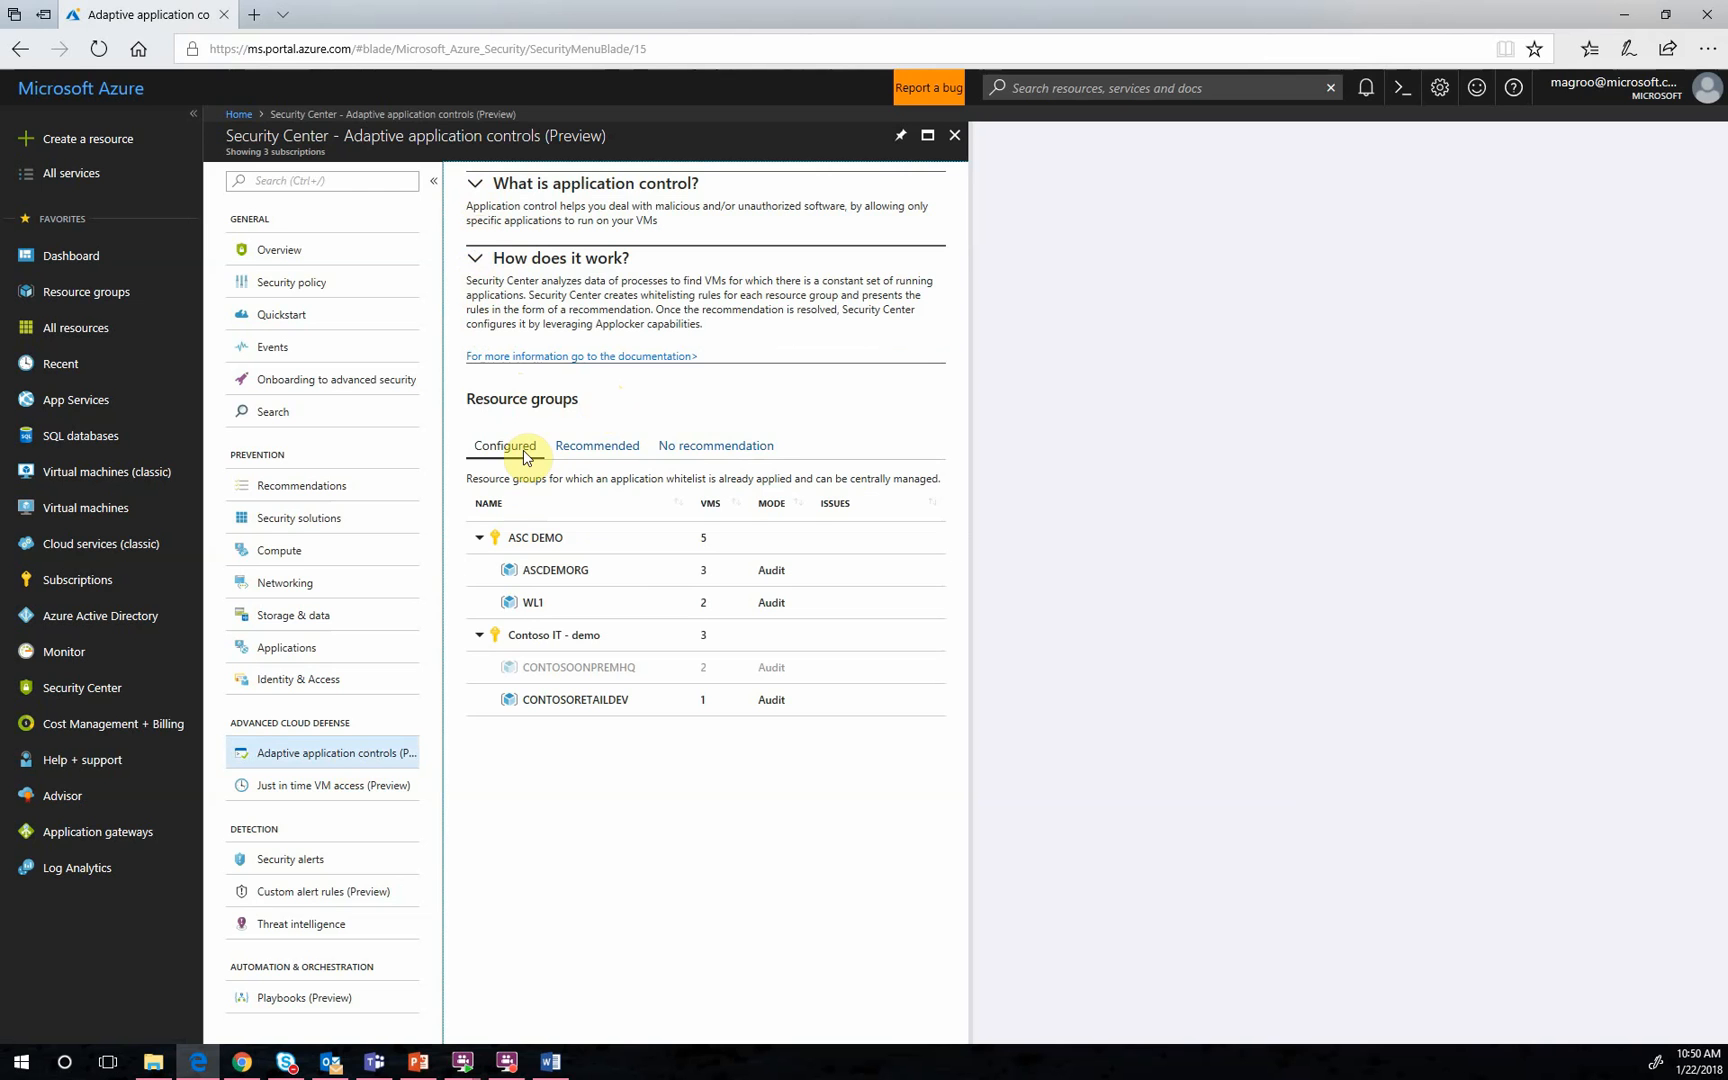
mouse_move(596, 445)
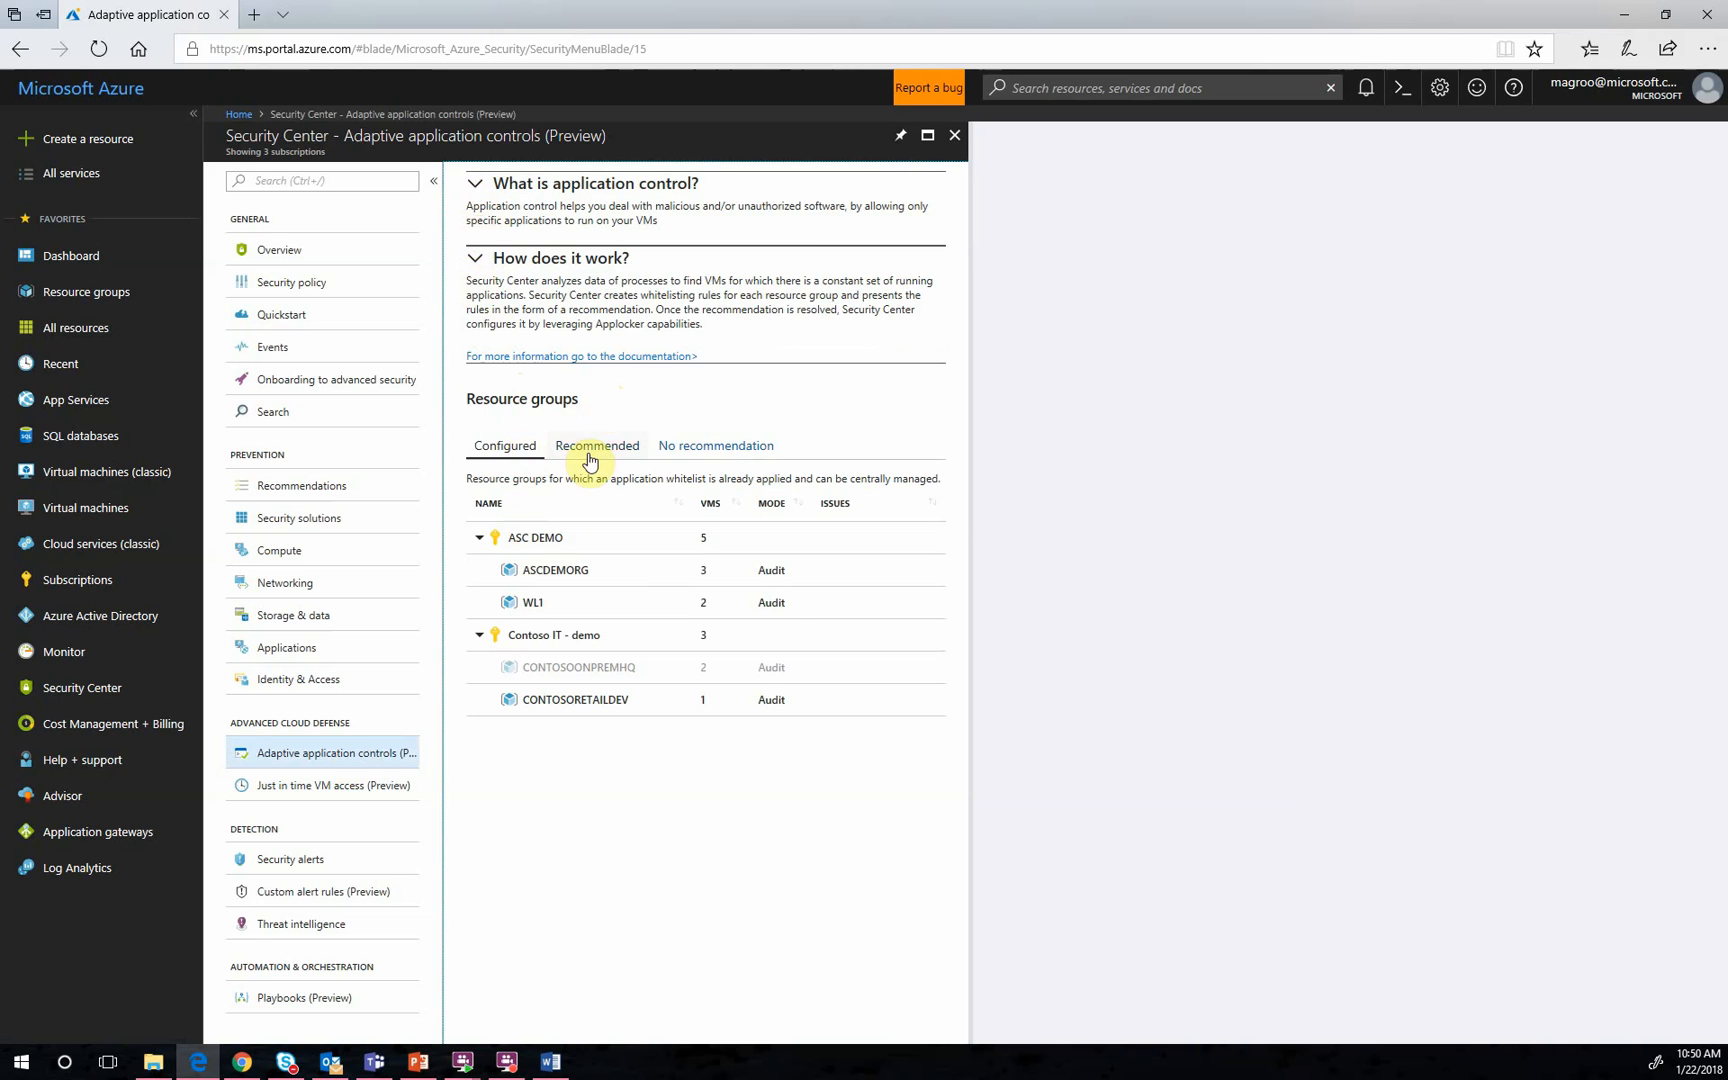
left_click(596, 445)
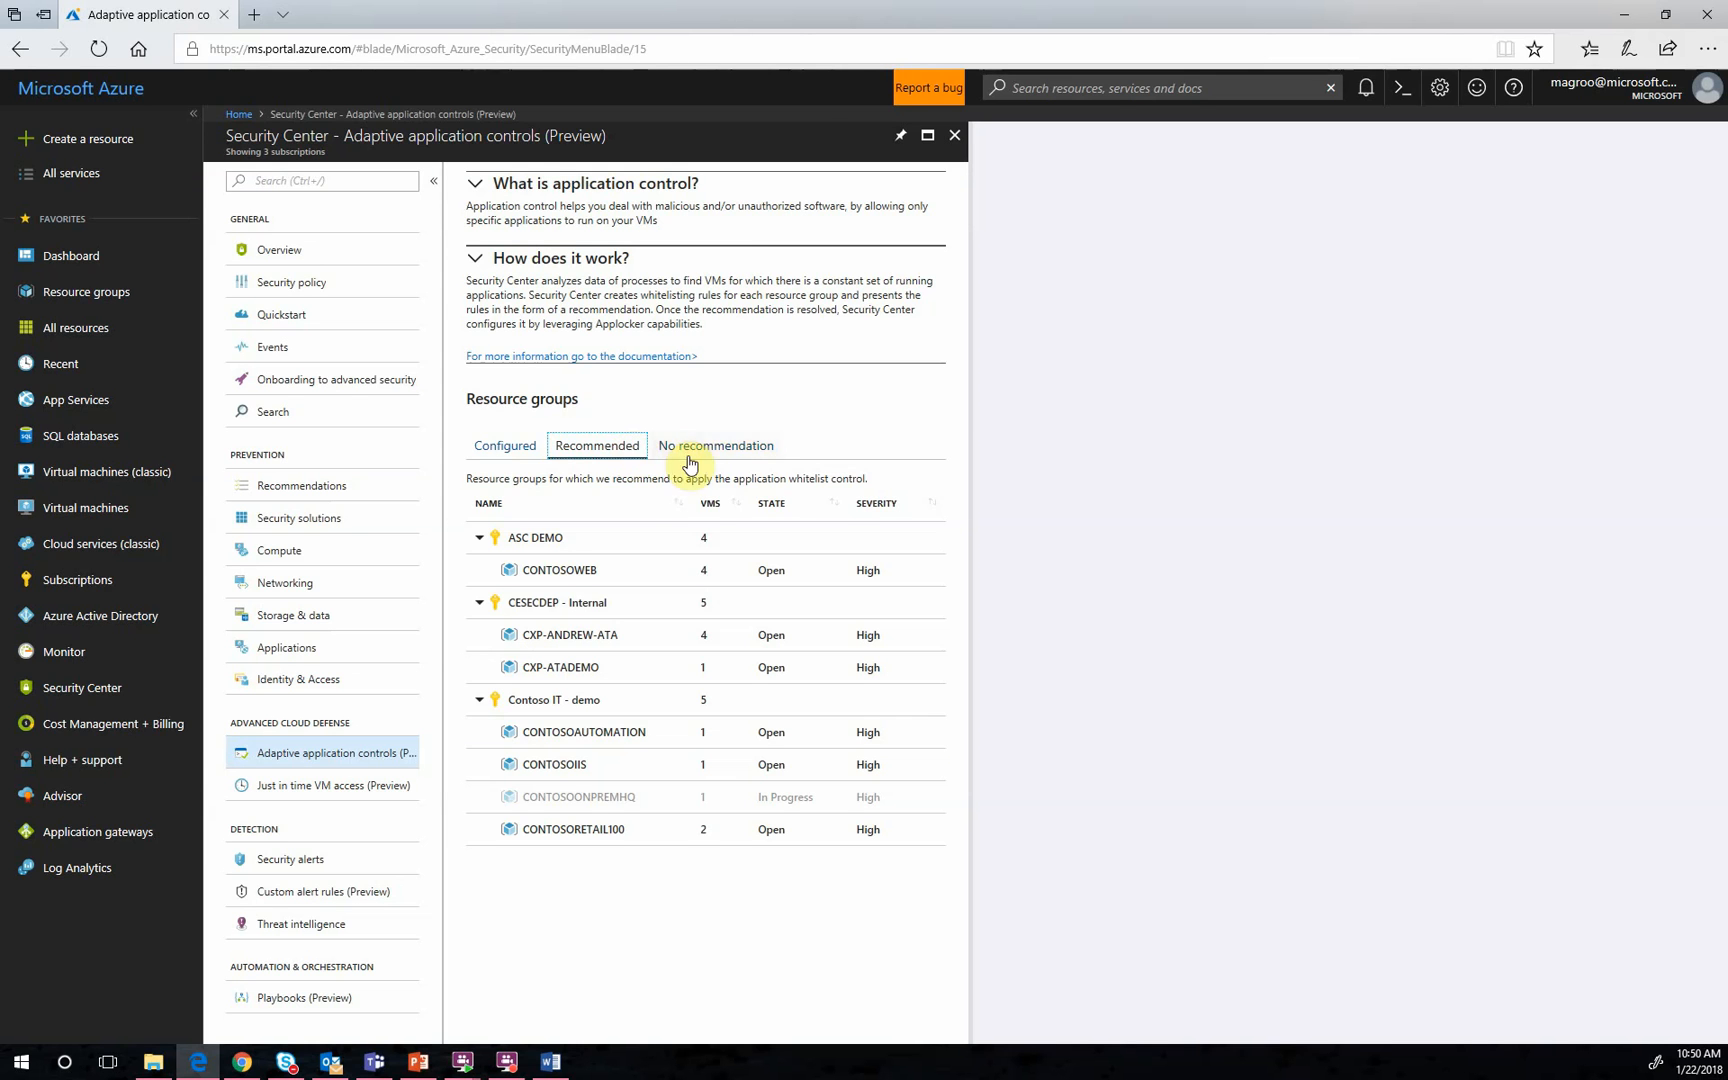
left_click(715, 445)
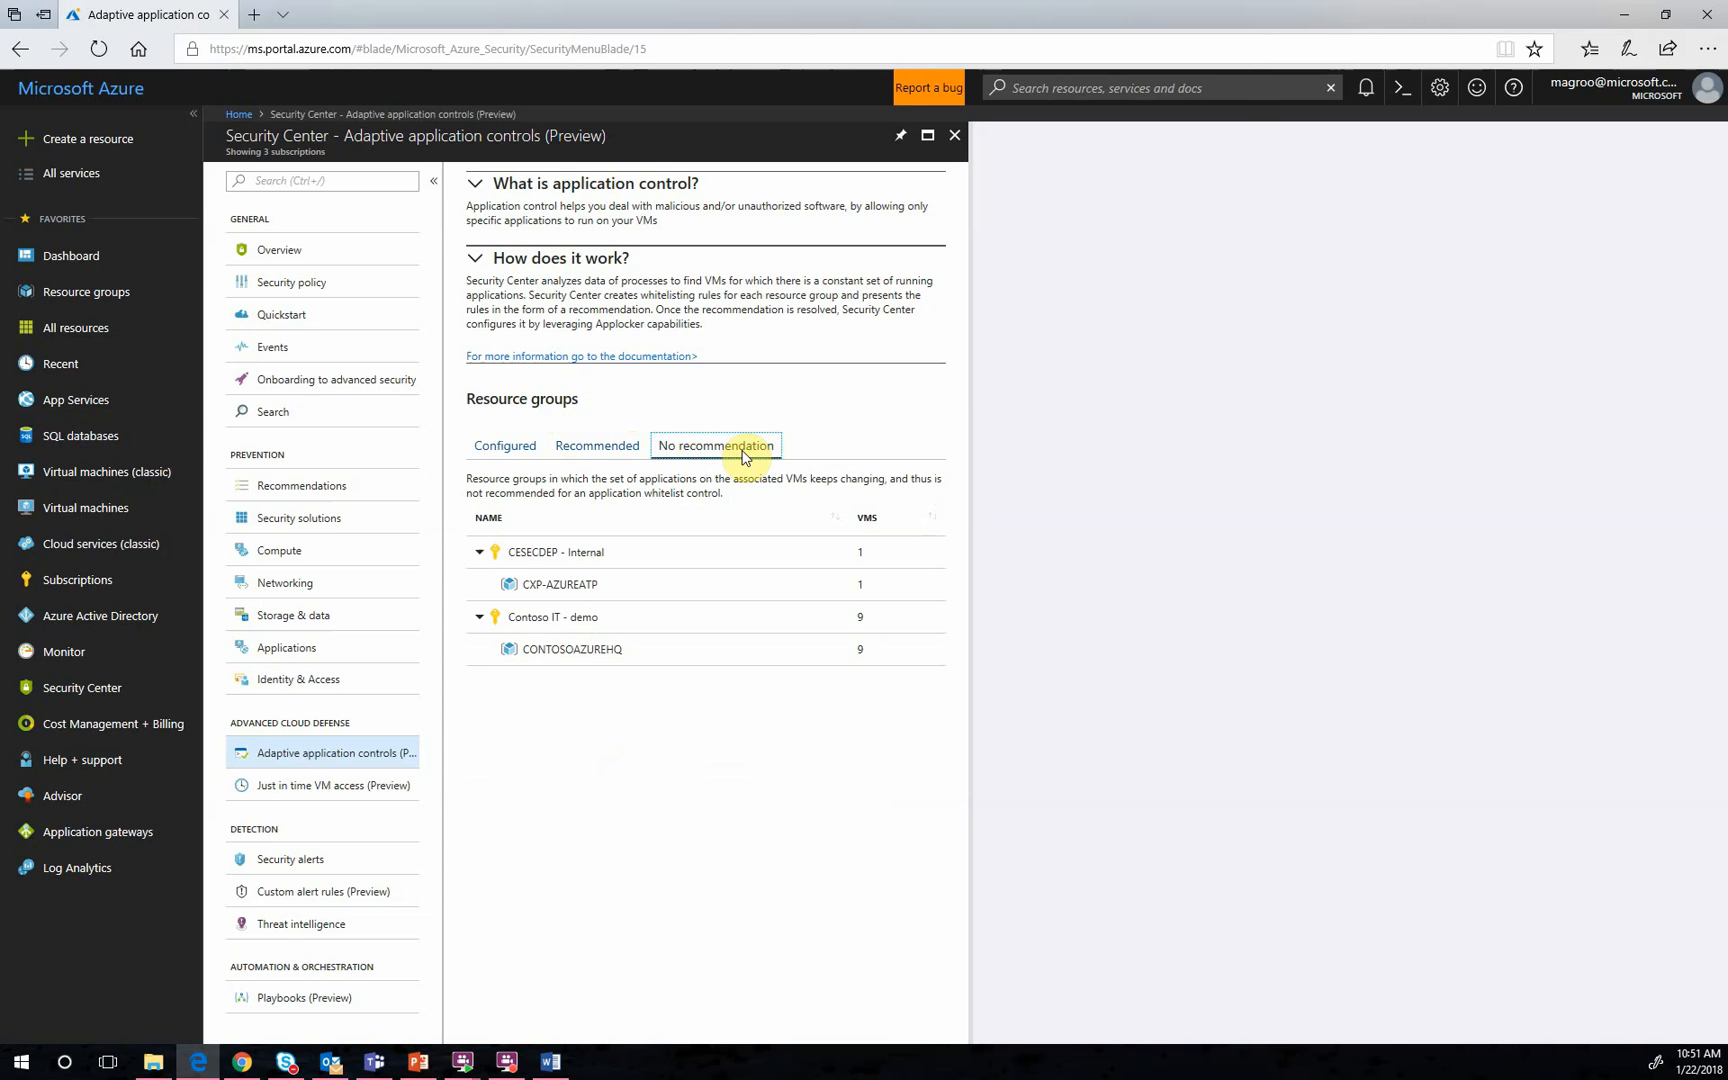
mouse_move(760, 457)
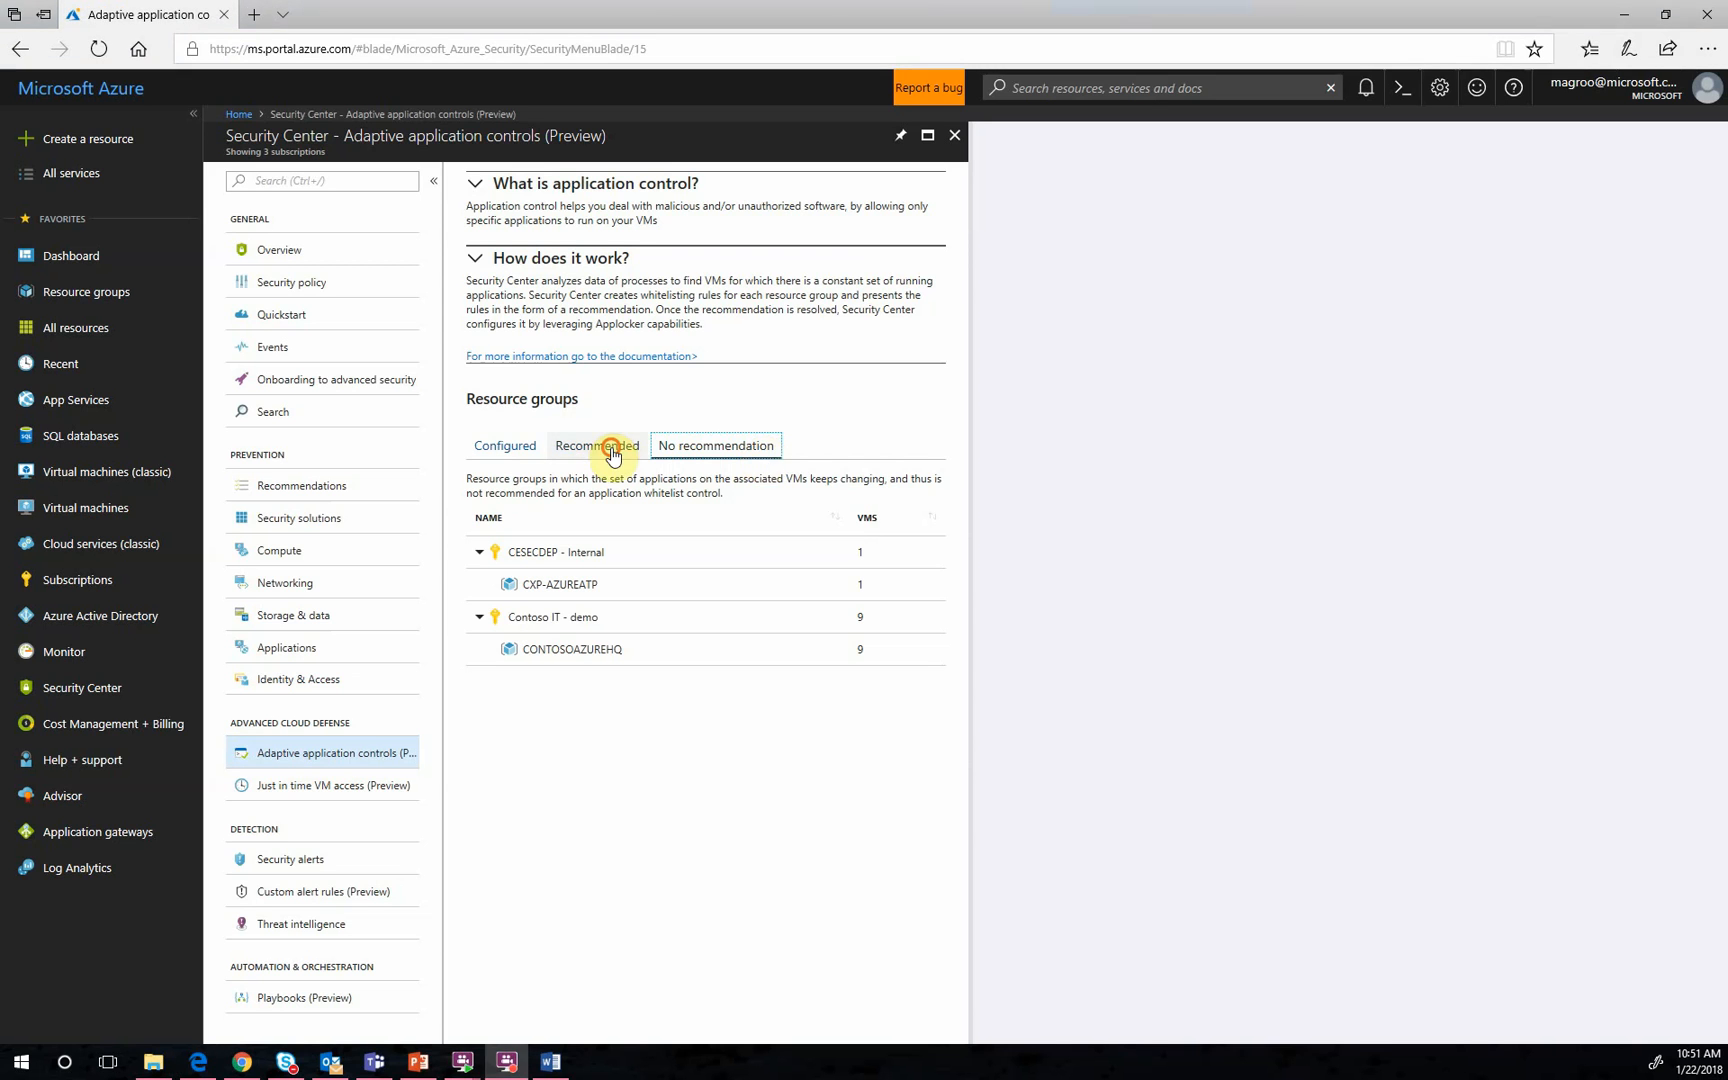
Return from the No recommendation list to the Recommended resource groups
left_click(596, 445)
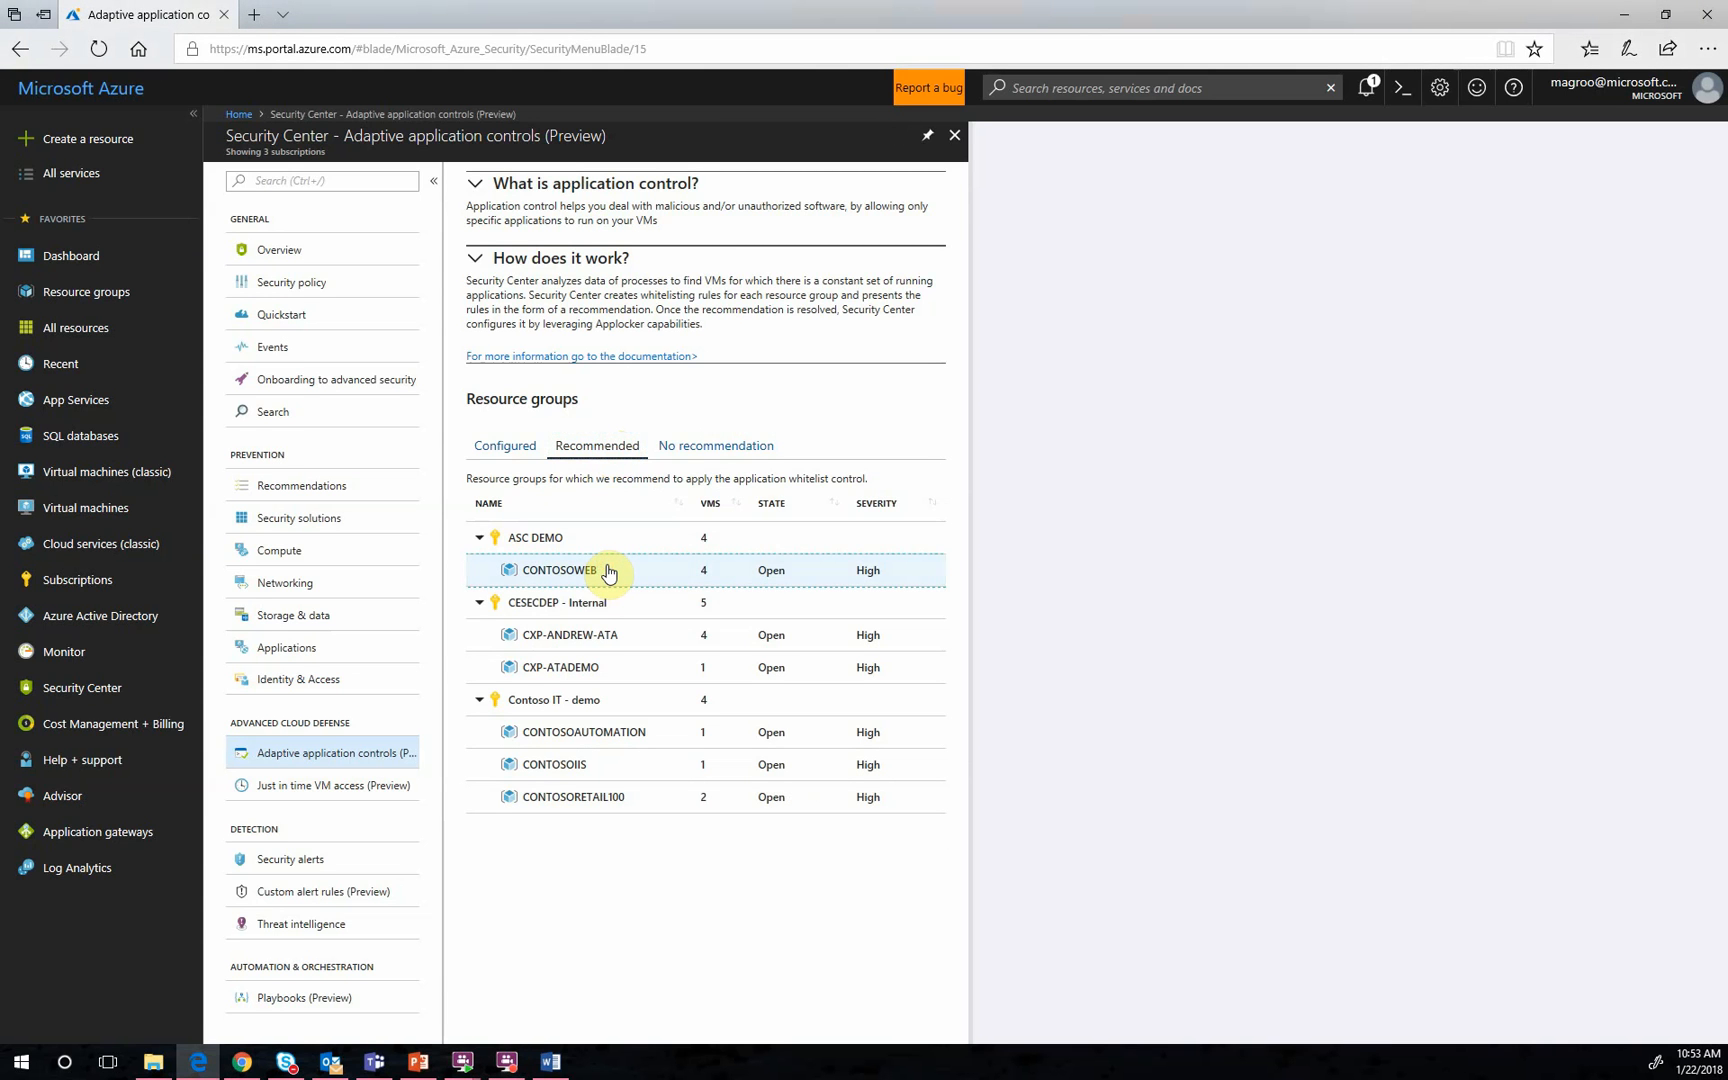
Create whitelisting rules for CONTOSOWEB with all four VMs and their processes selected
left_click(560, 570)
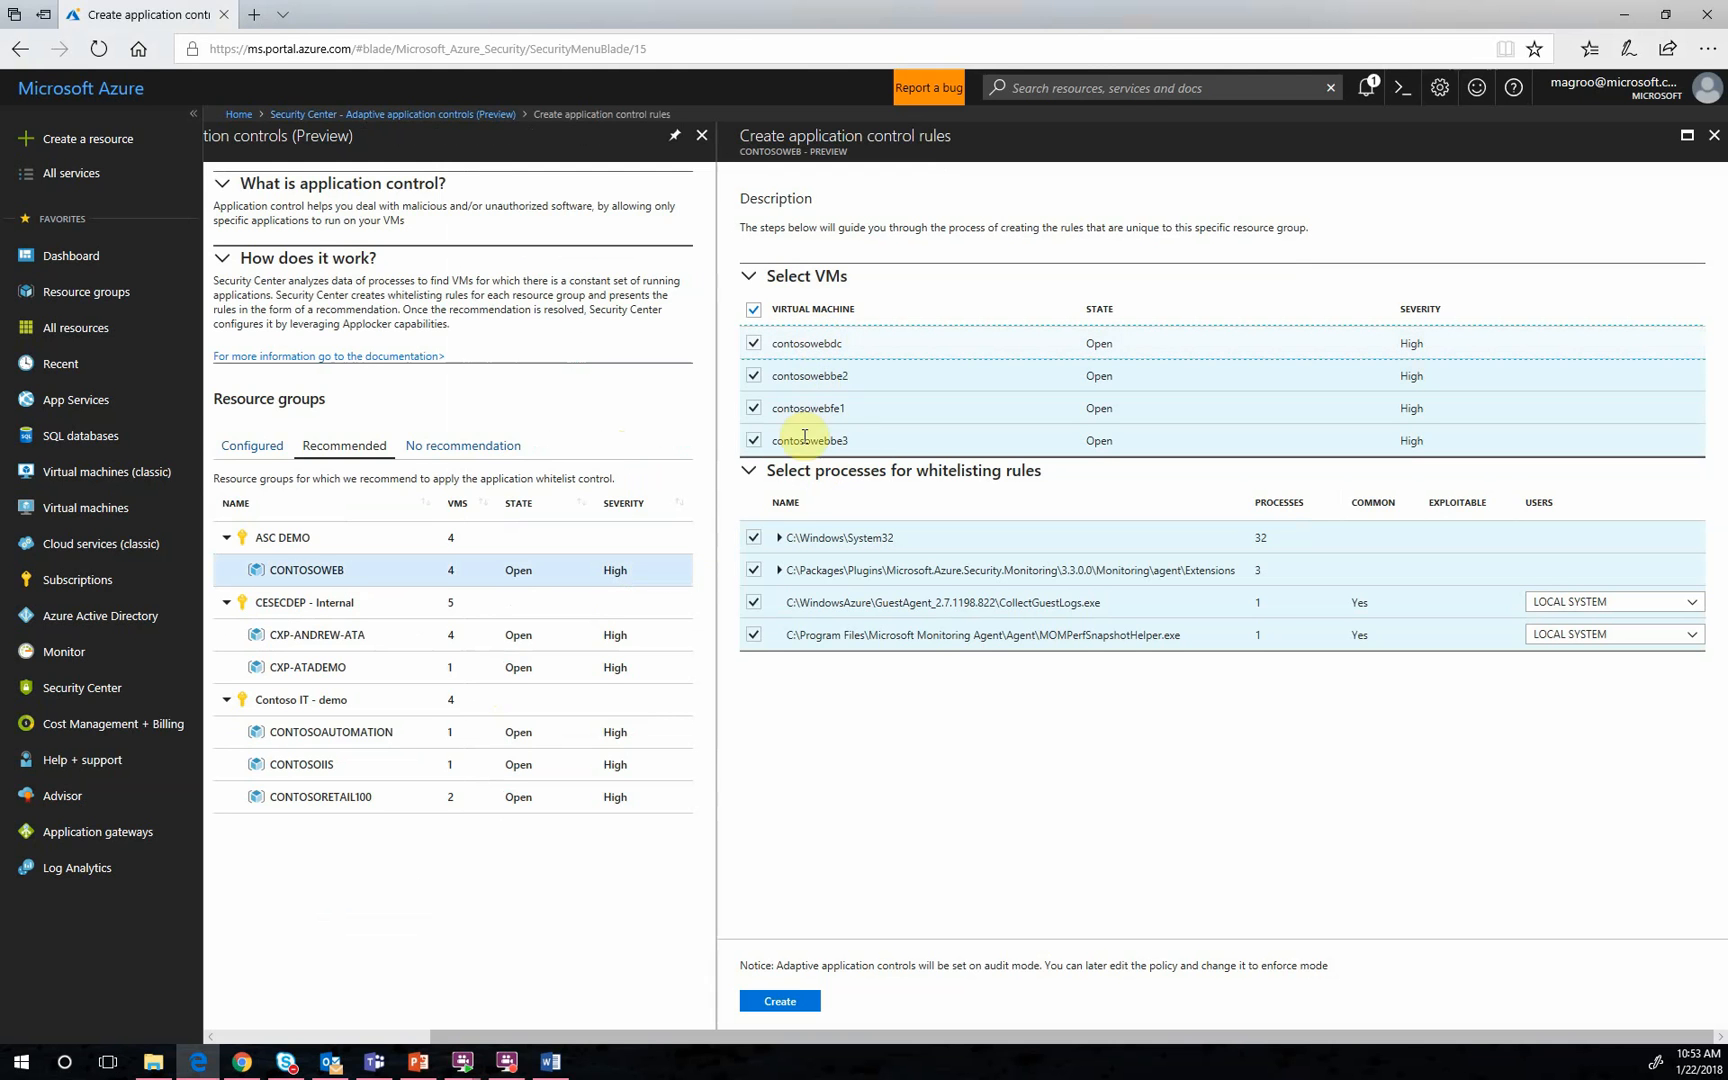
mouse_move(803, 714)
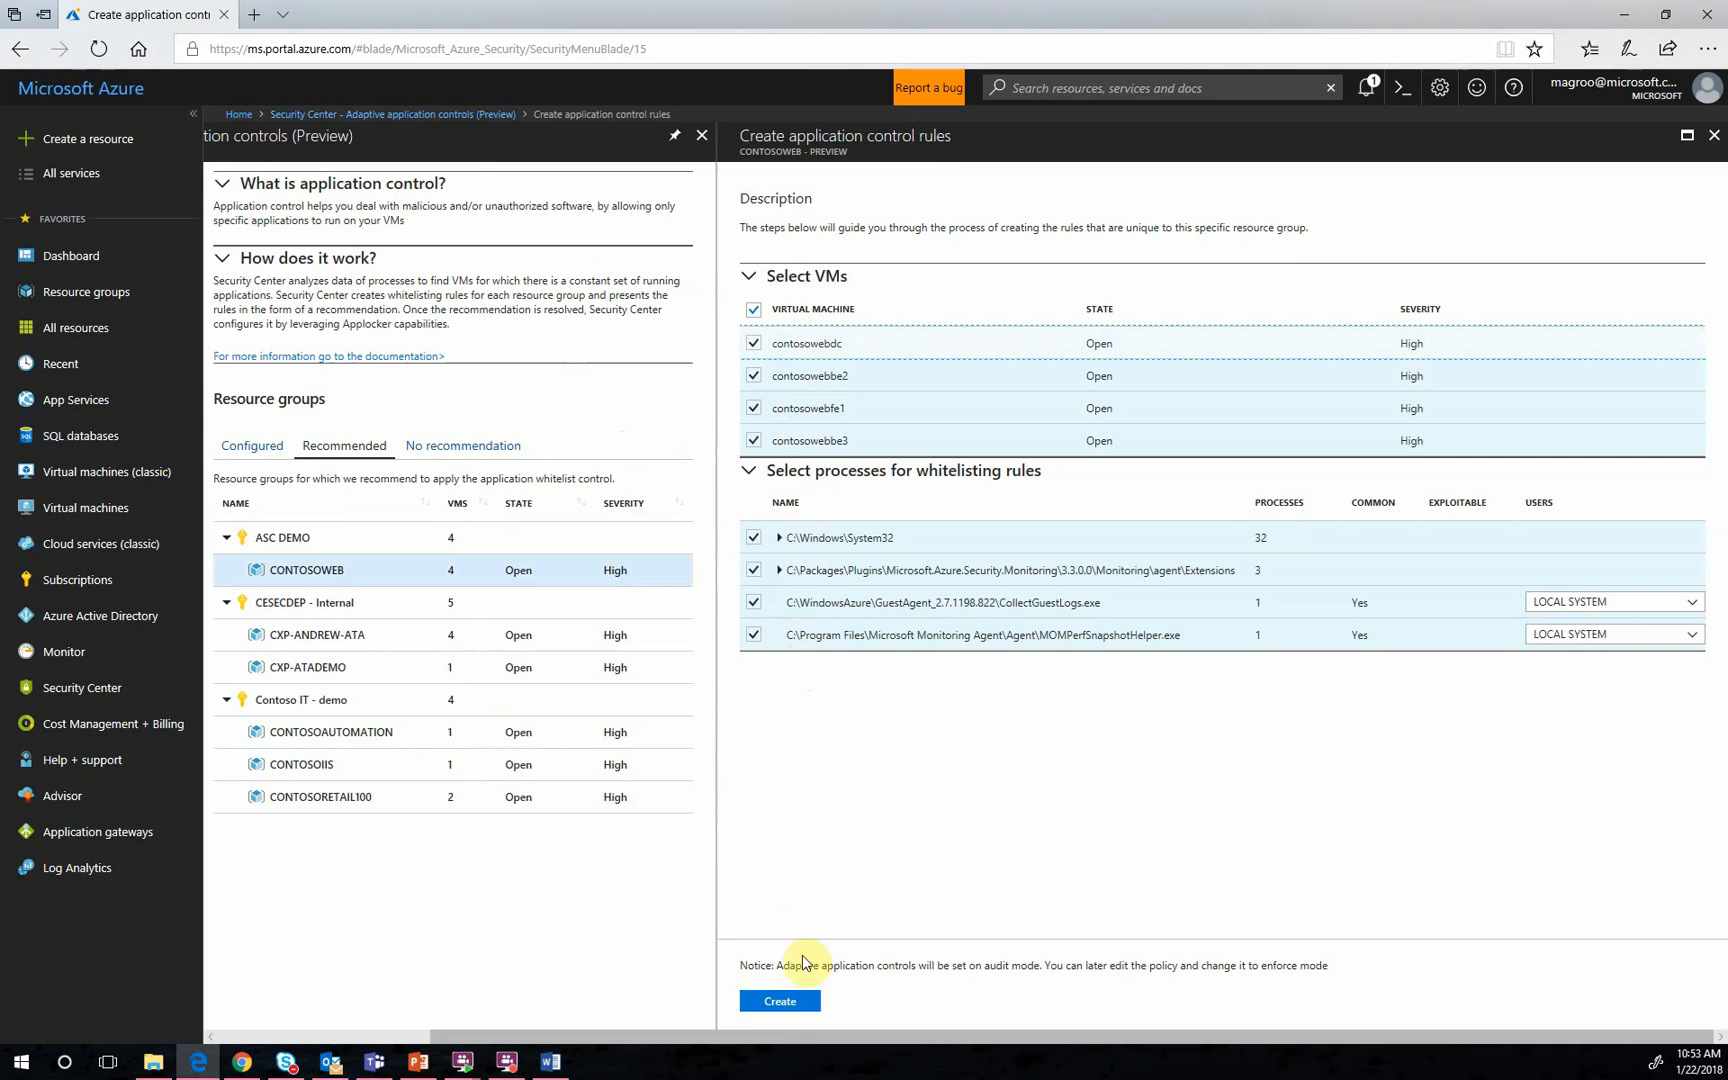
left_click(778, 1001)
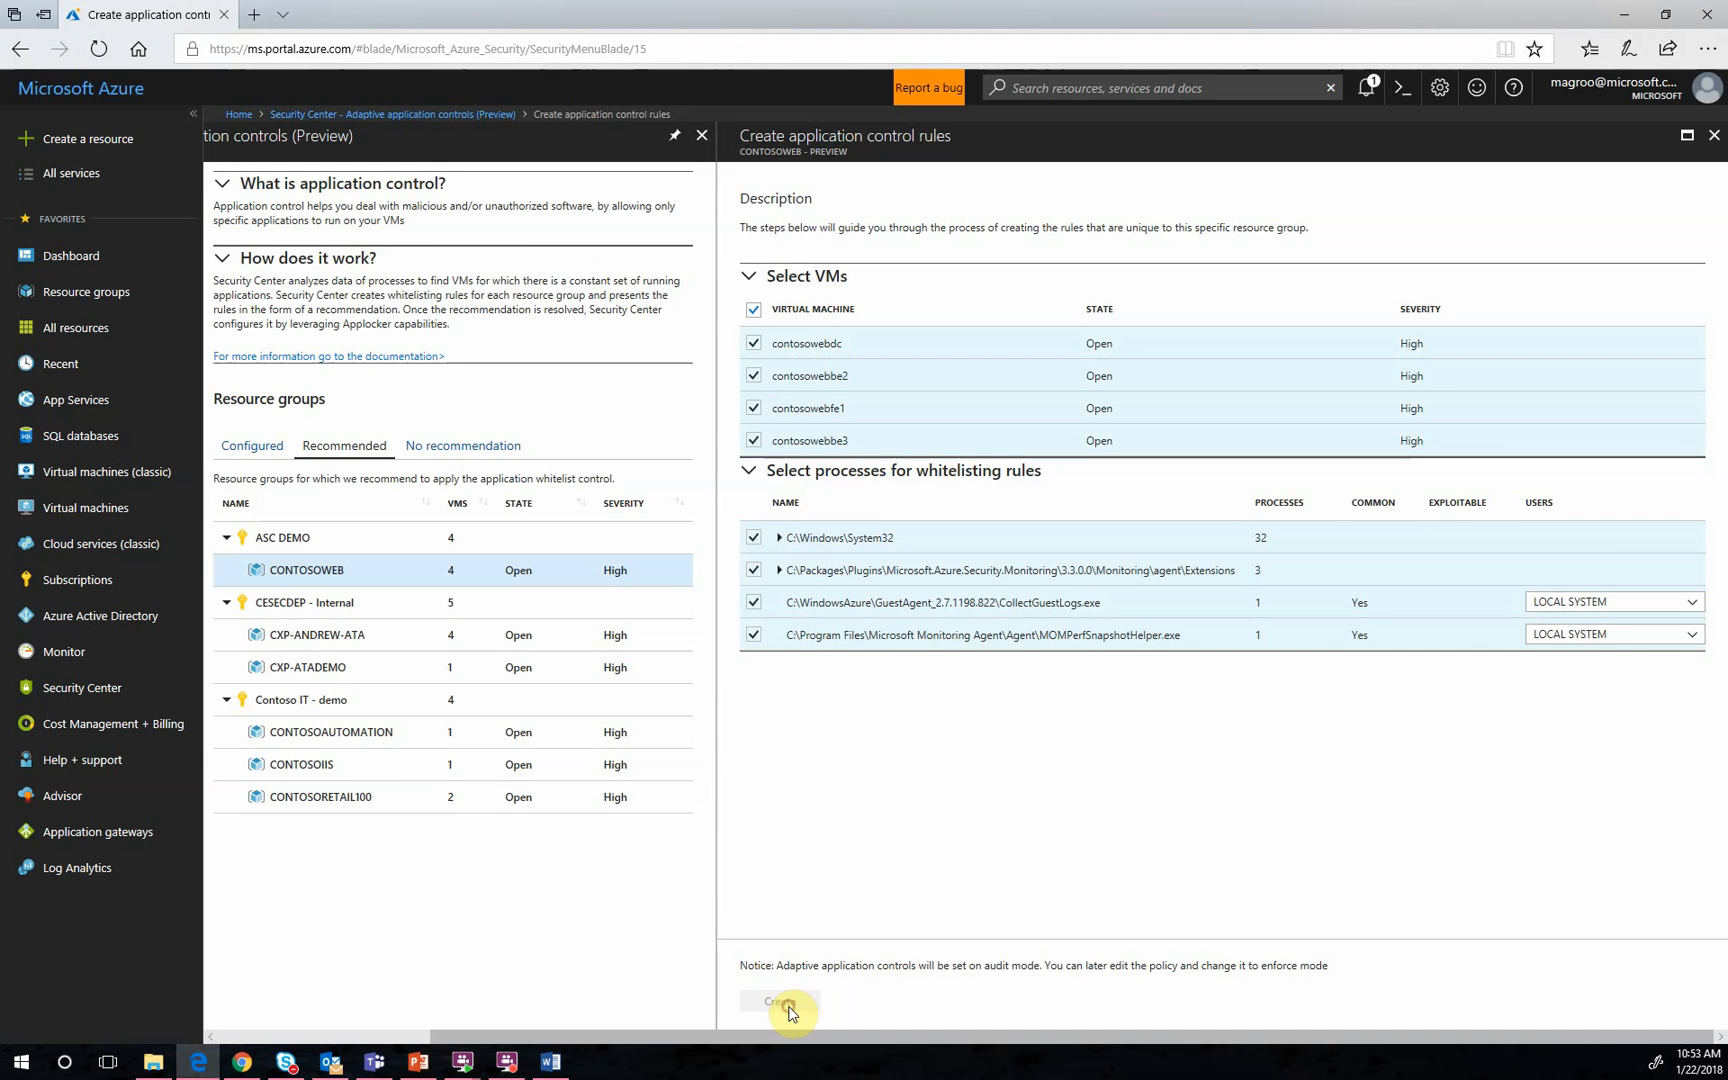
left_click(780, 1002)
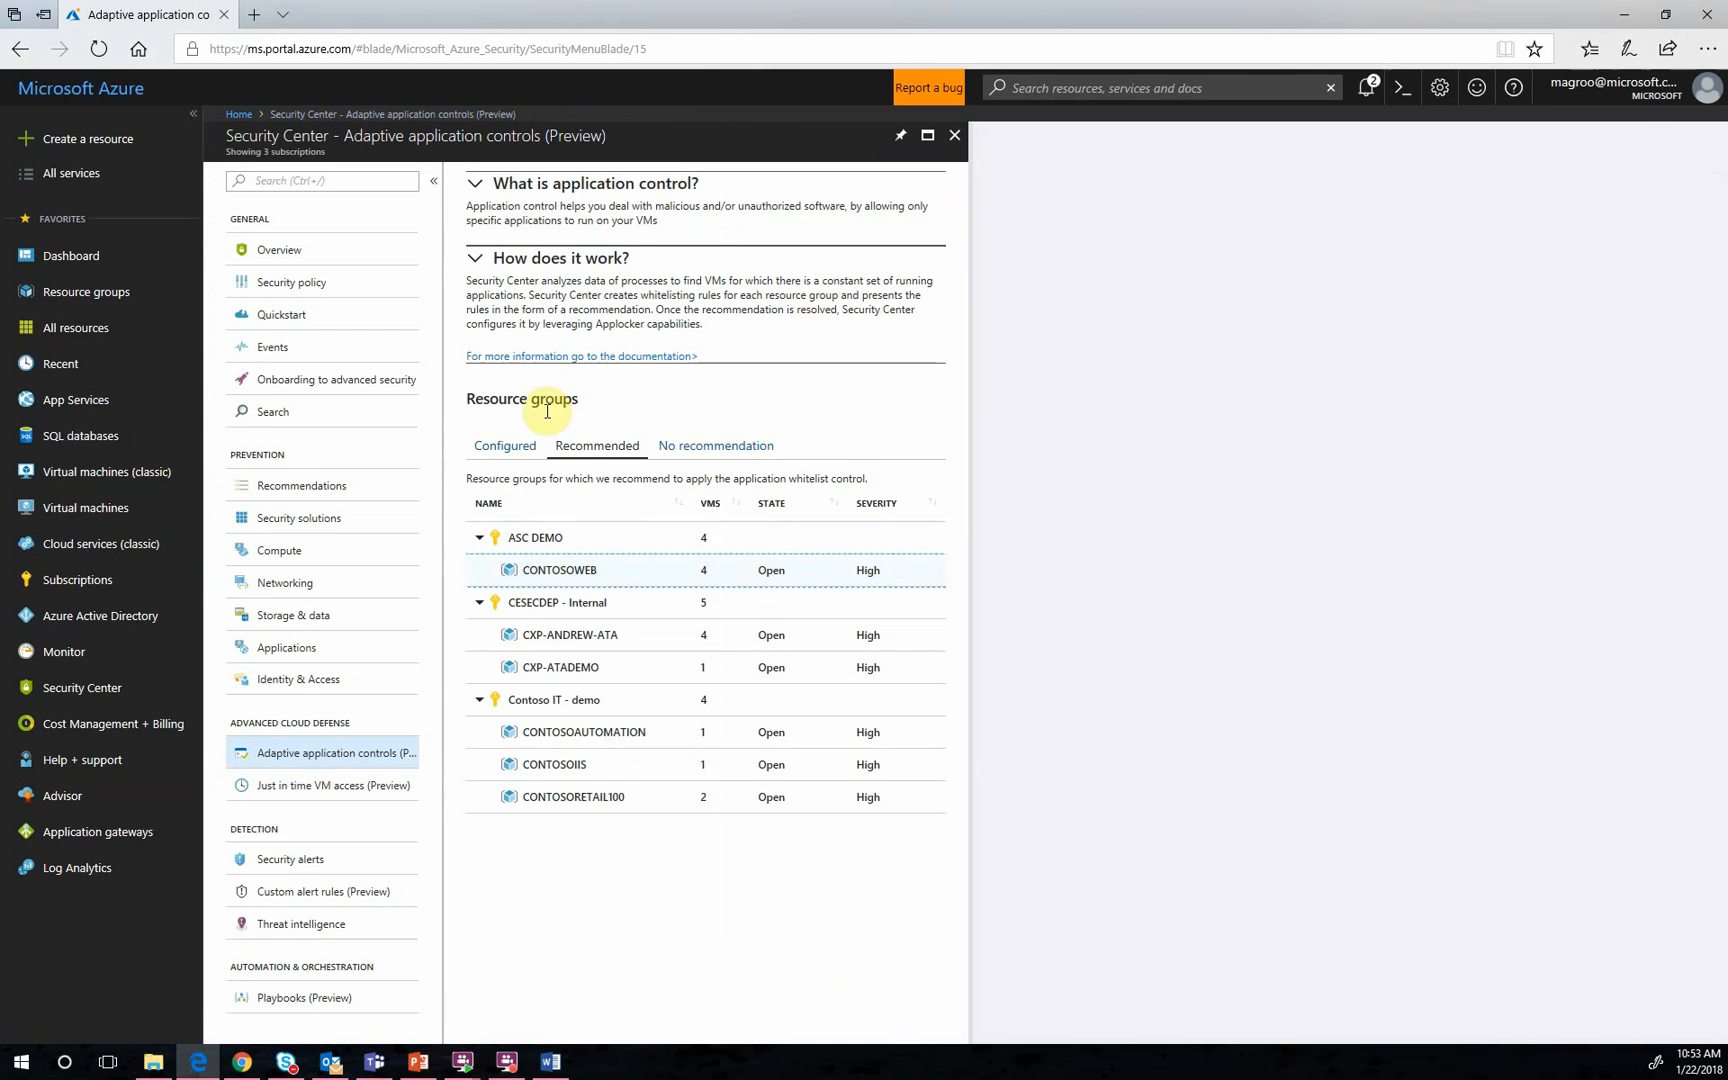
Show the Configured resource groups with their whitelists in audit mode
left_click(504, 445)
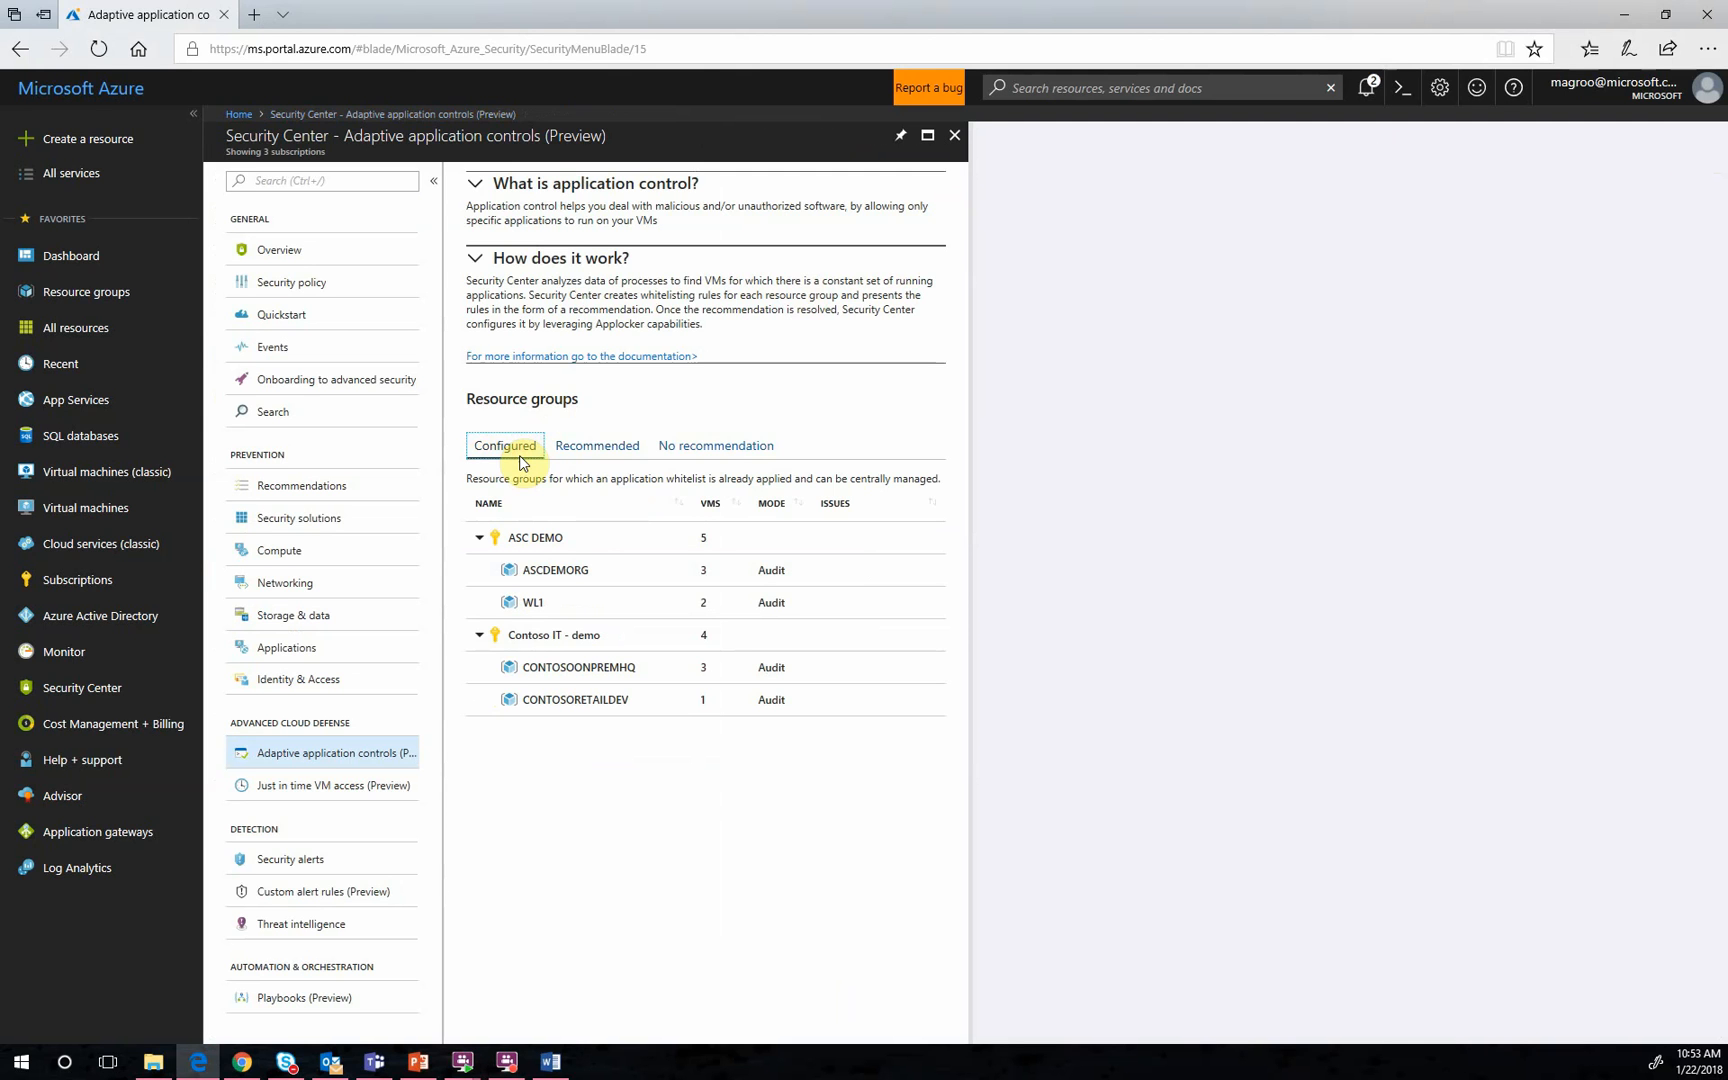
mouse_move(540, 463)
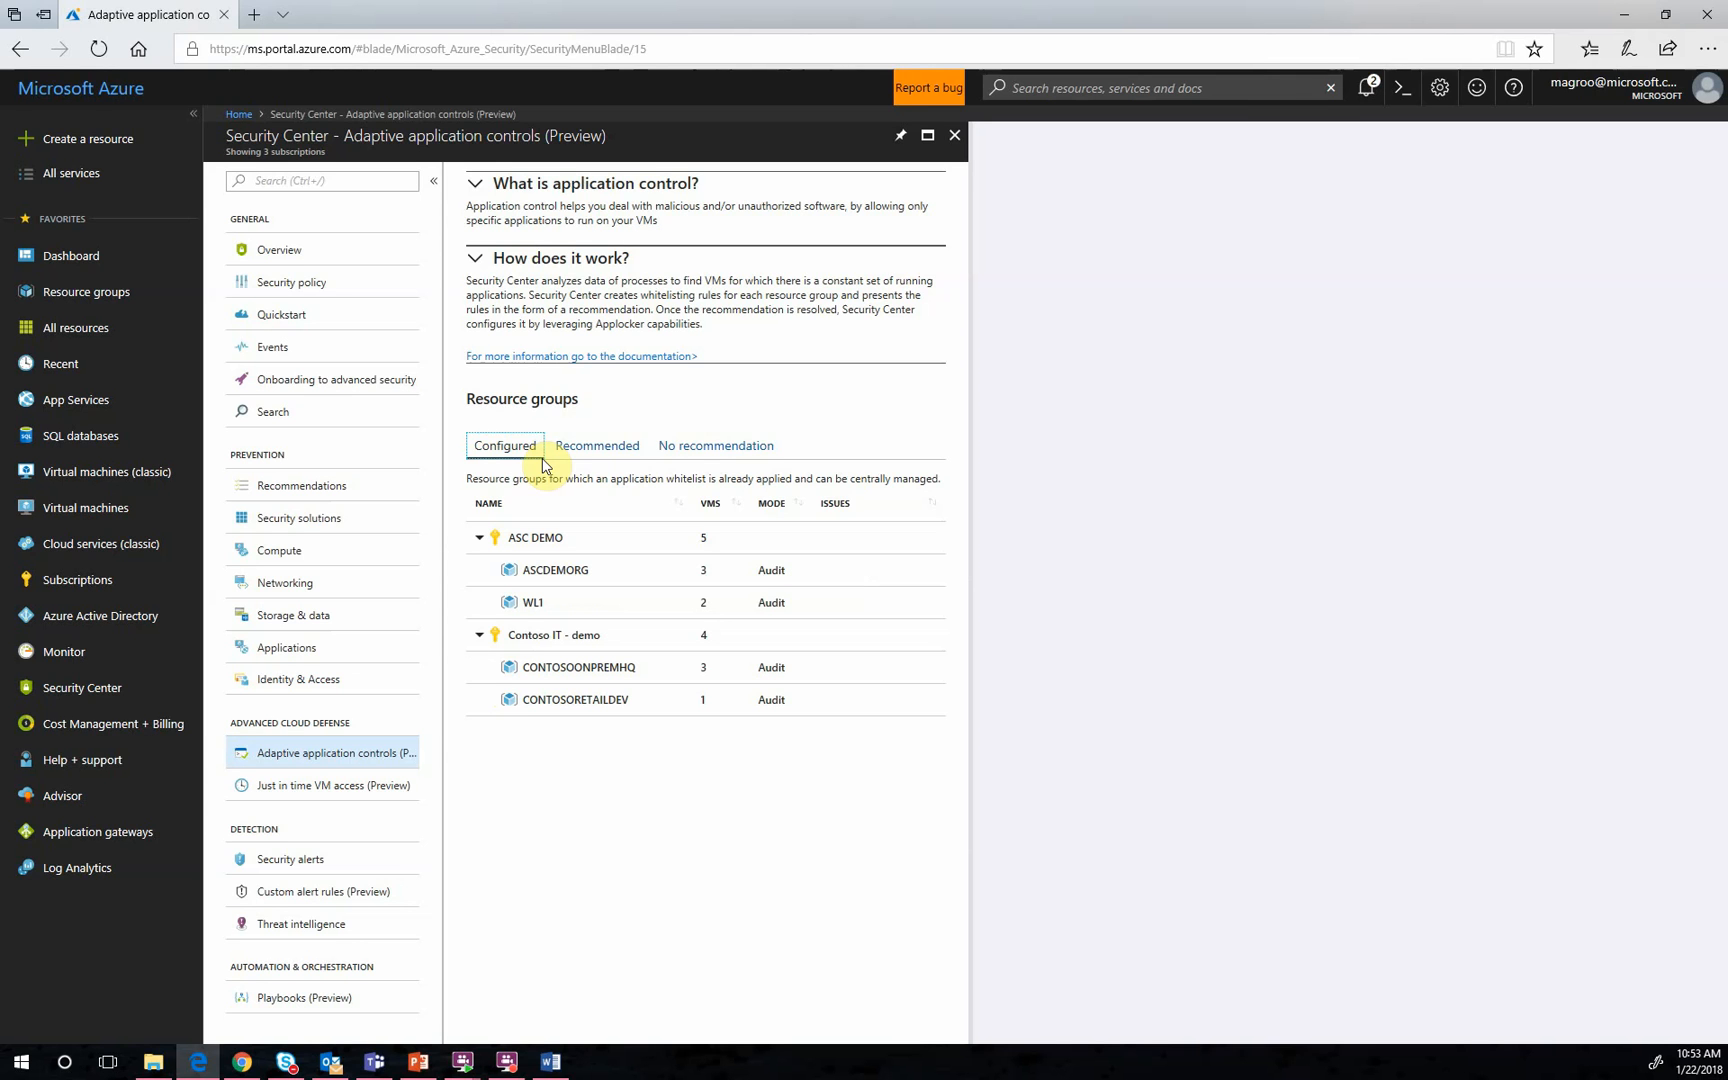
mouse_move(771, 570)
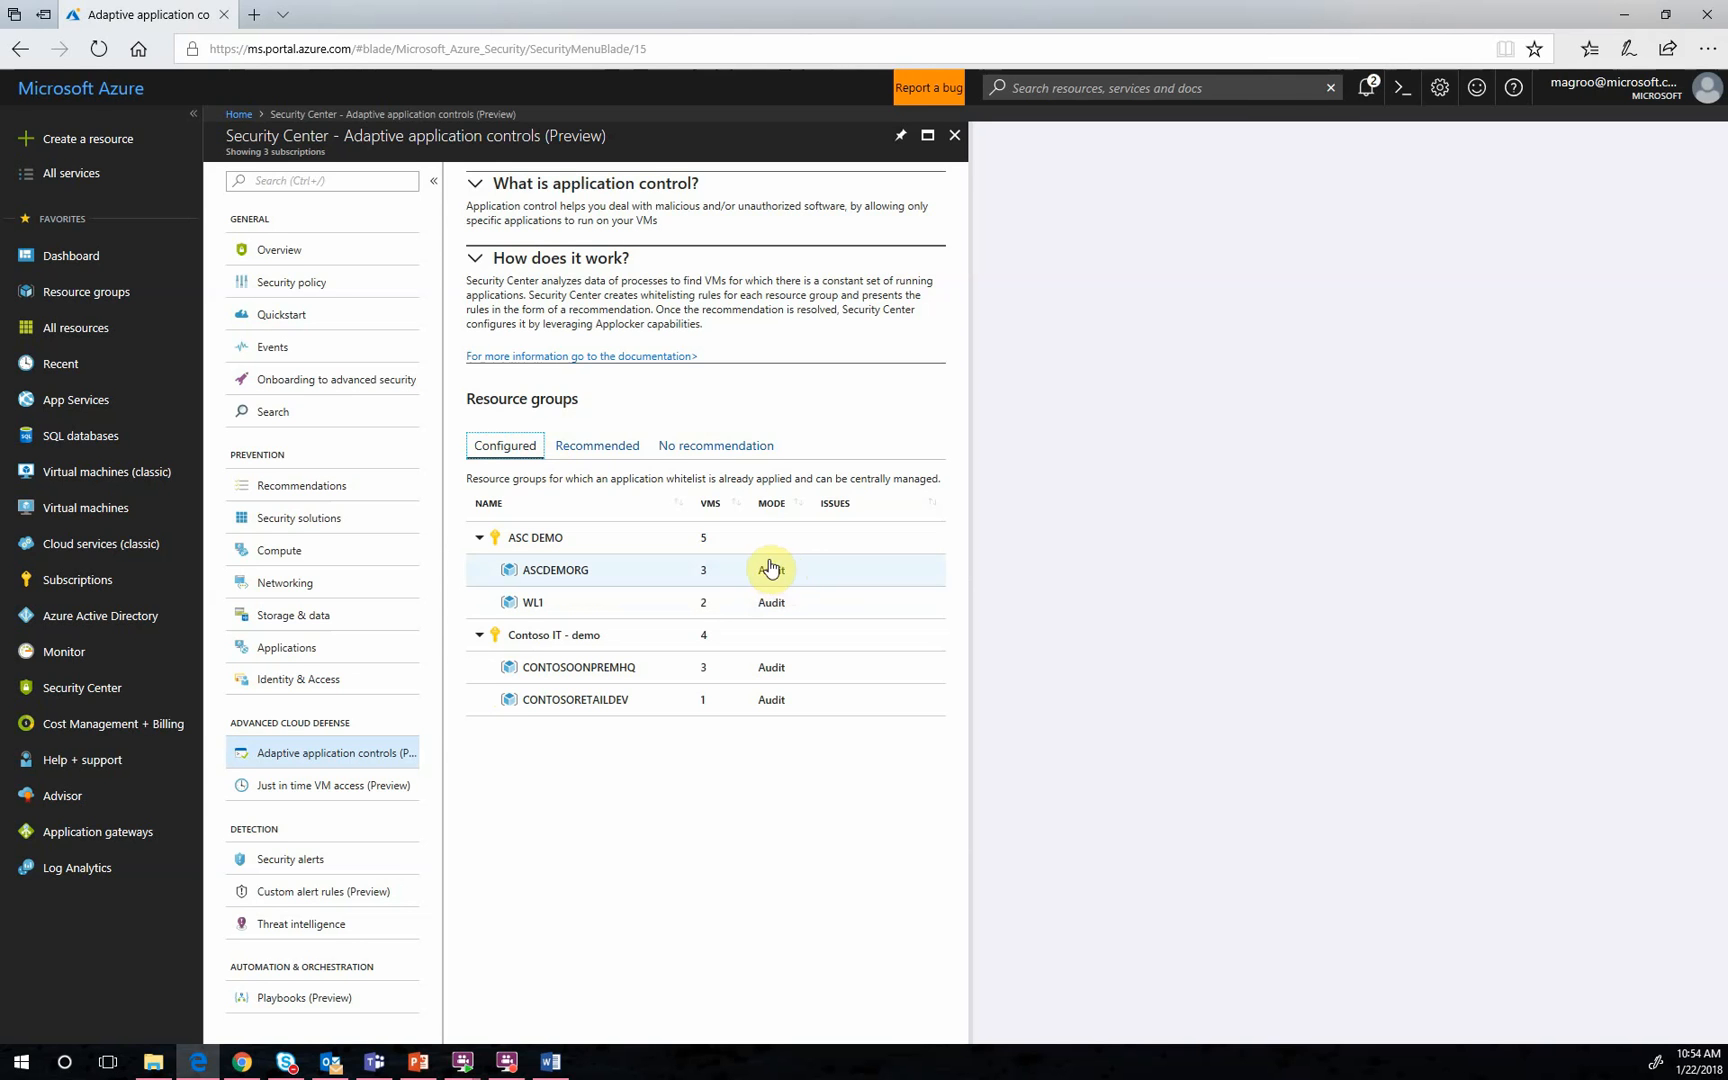